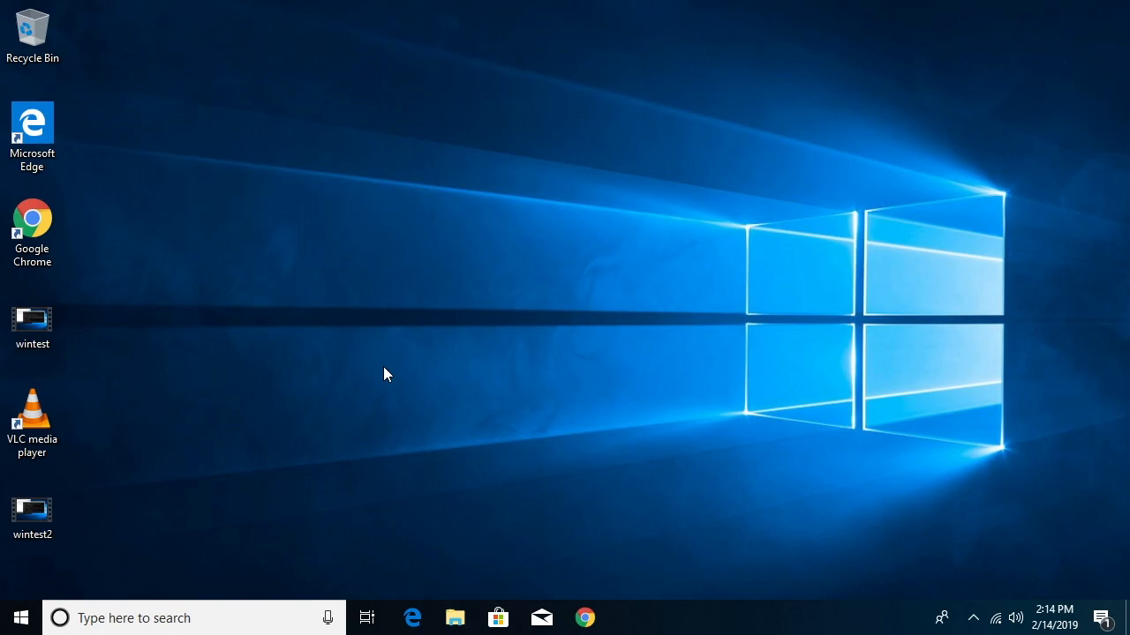
mouse_move(335, 400)
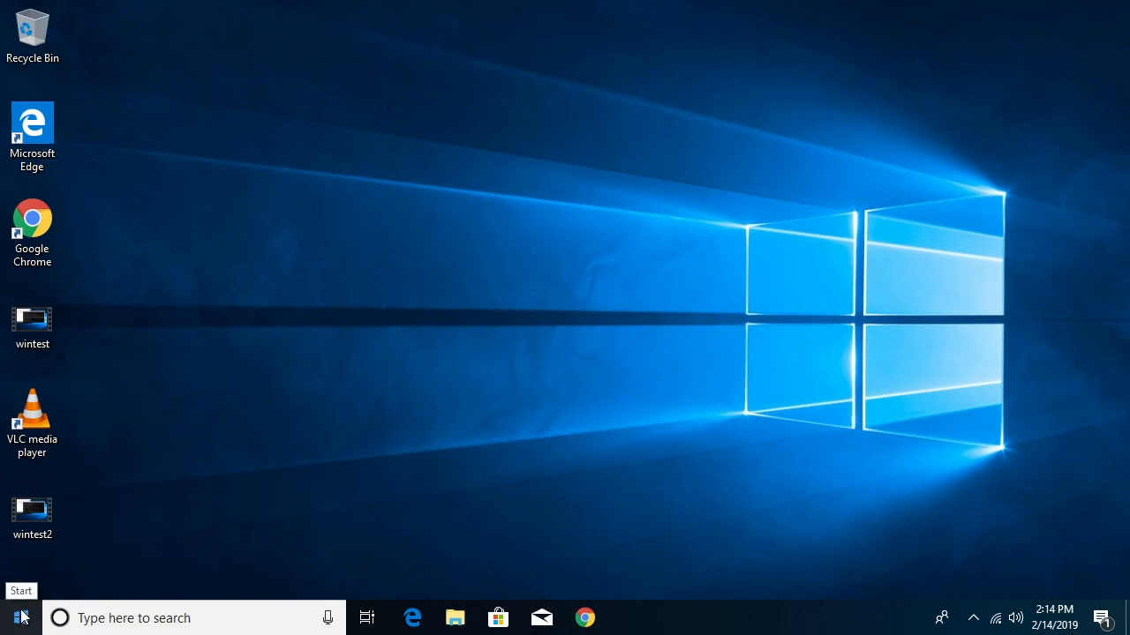
Show the Activation page under Update & Security, where Windows 10 Home reports not activated.
left_click(19, 616)
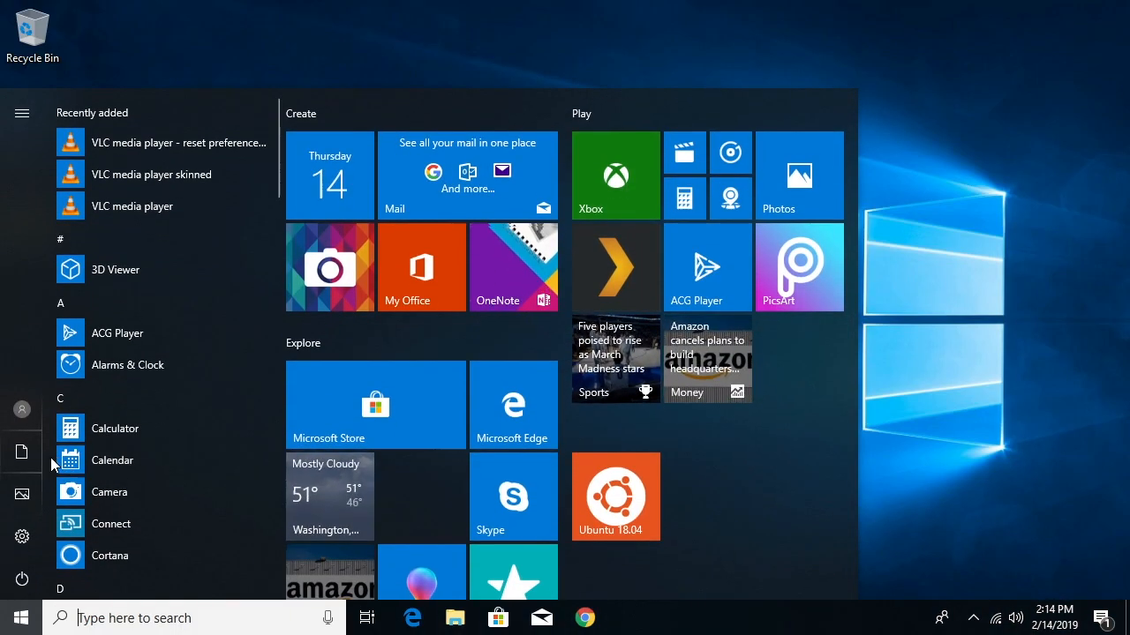
left_click(21, 537)
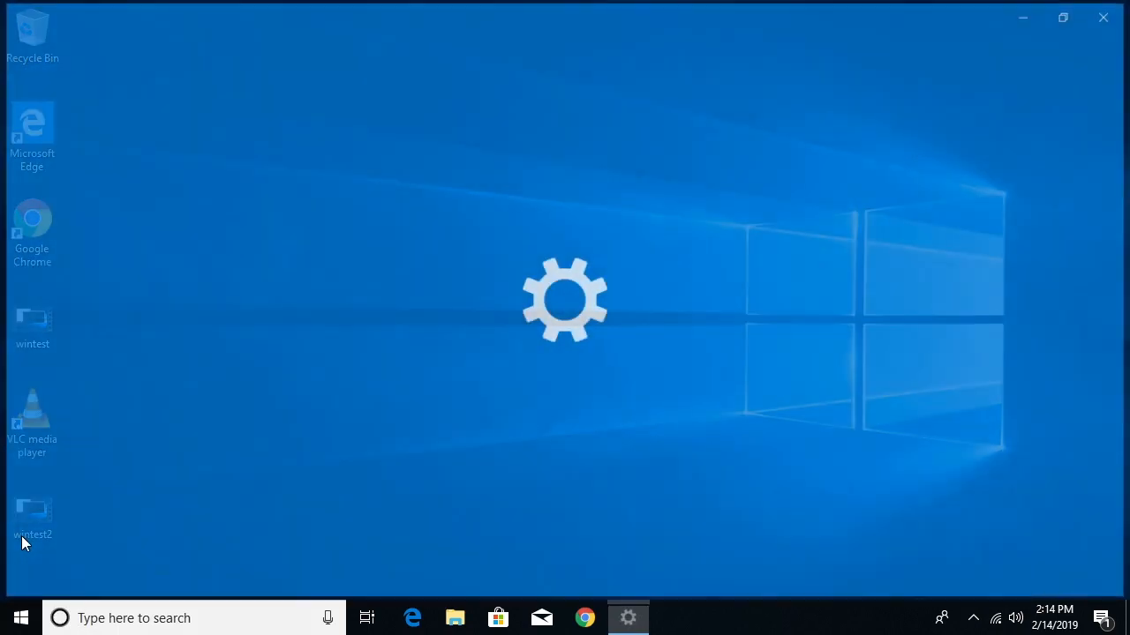
left_click(628, 618)
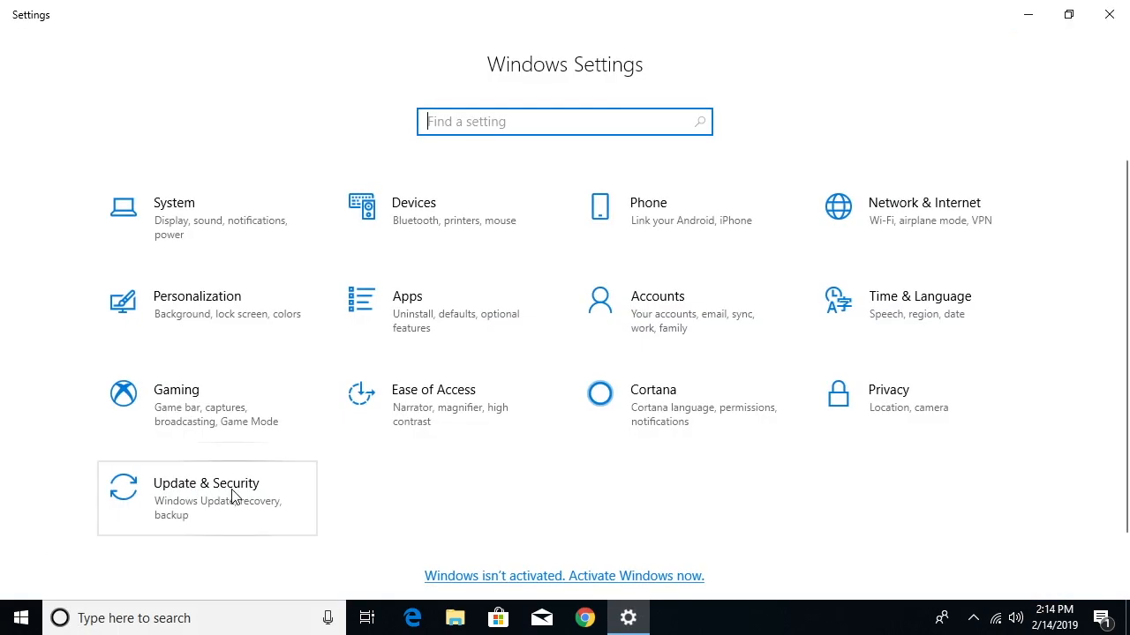
left_click(207, 498)
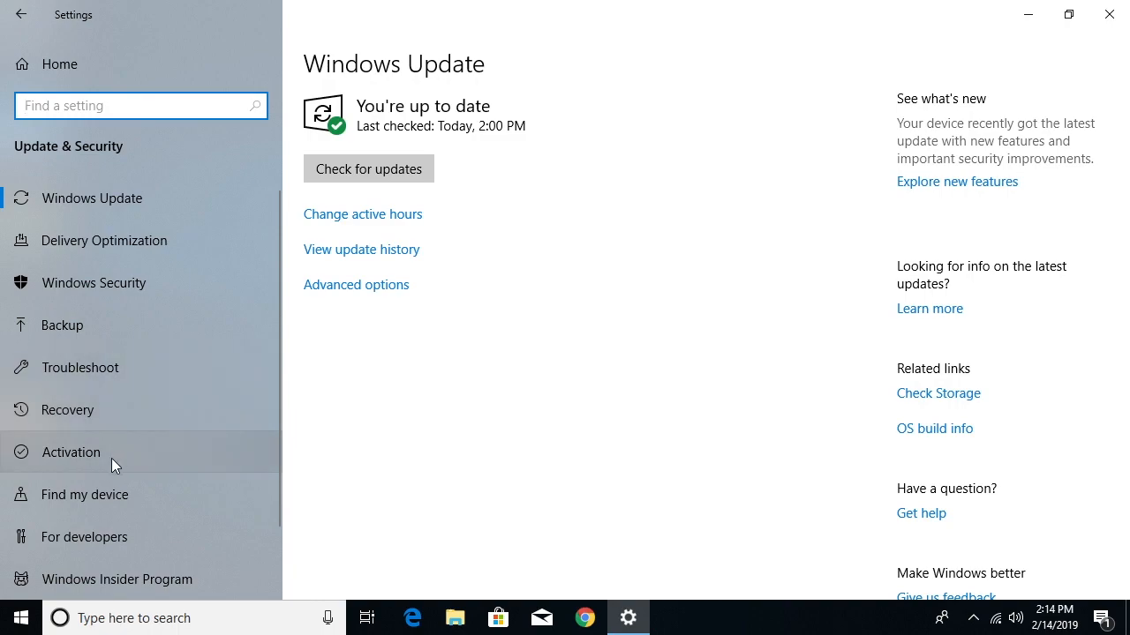
left_click(70, 451)
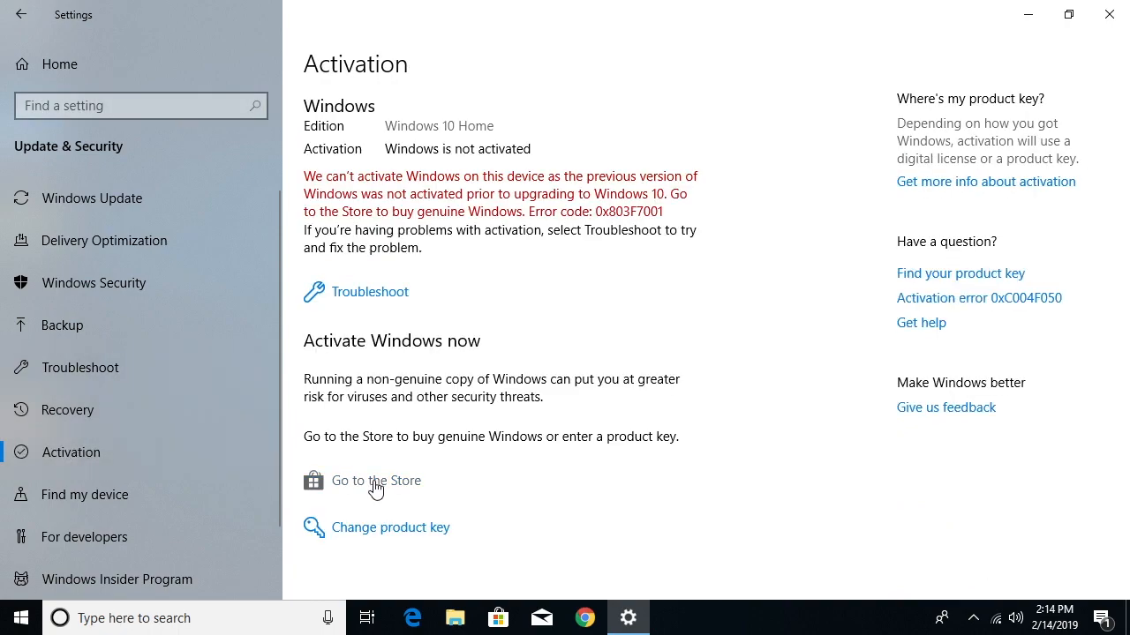
Go to the Store's Windows 10 Home offer at $119.99 and start buying it.
left_click(375, 480)
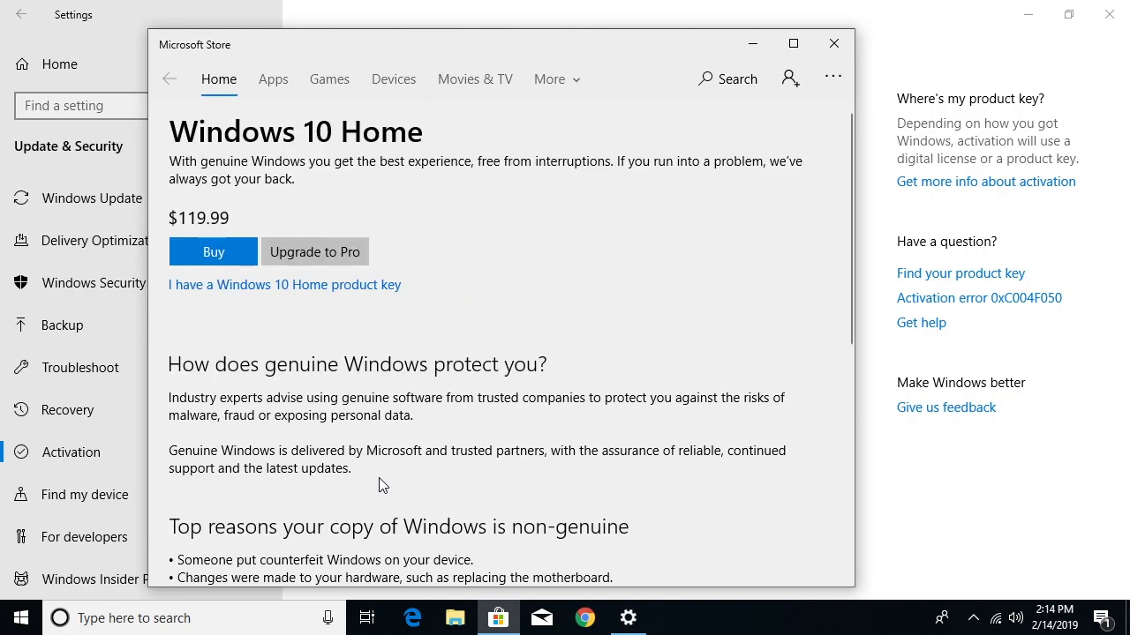
mouse_move(402, 492)
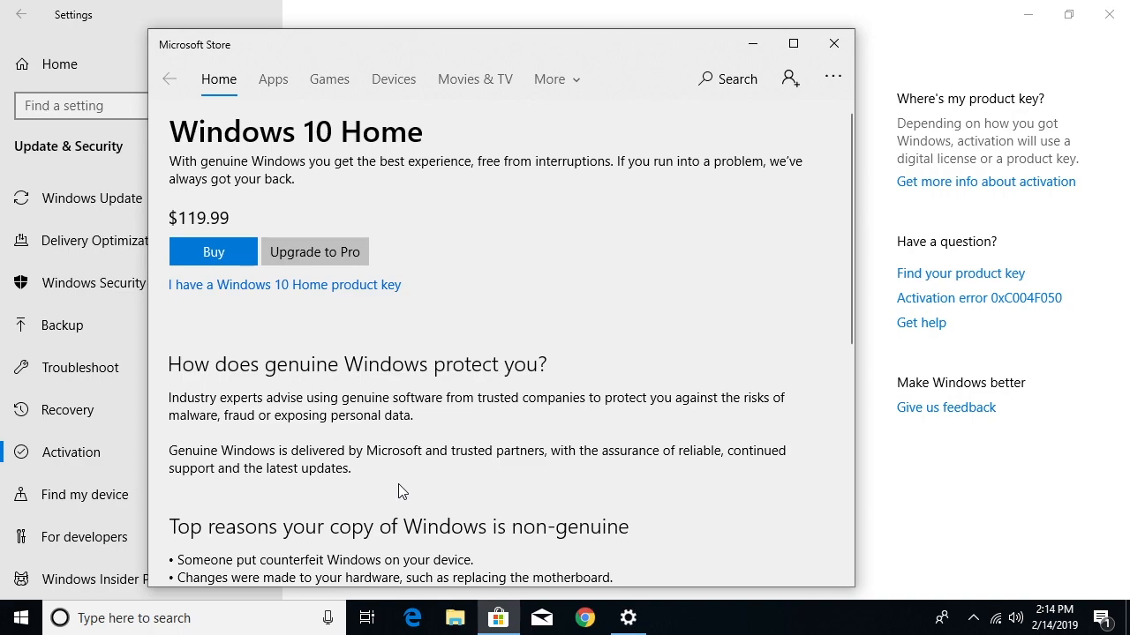
mouse_move(420, 147)
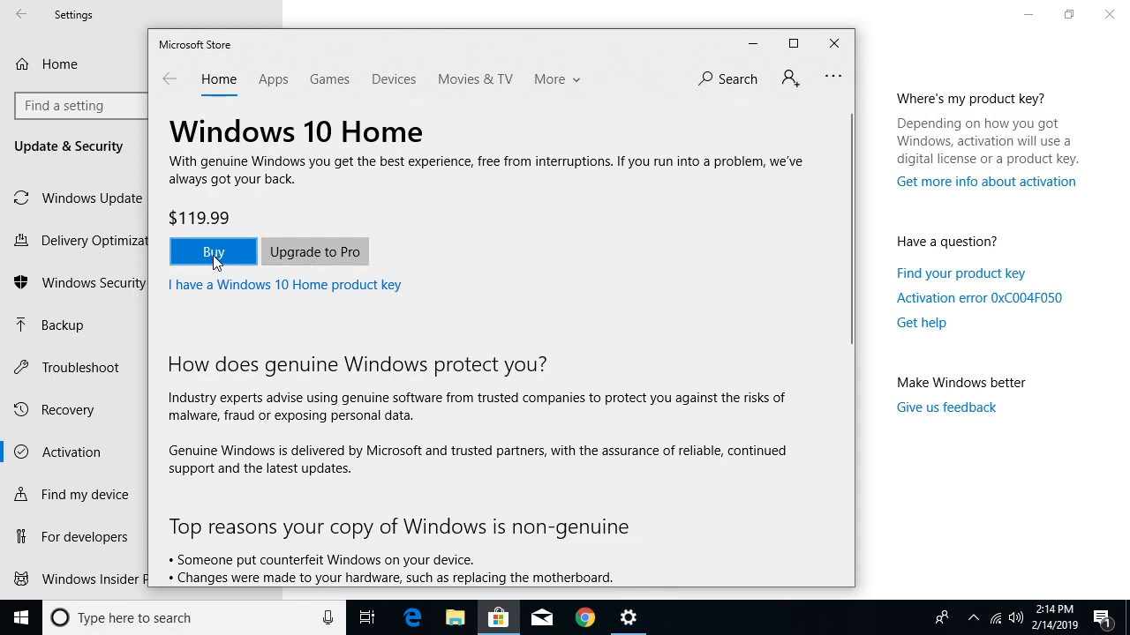
mouse_move(205, 219)
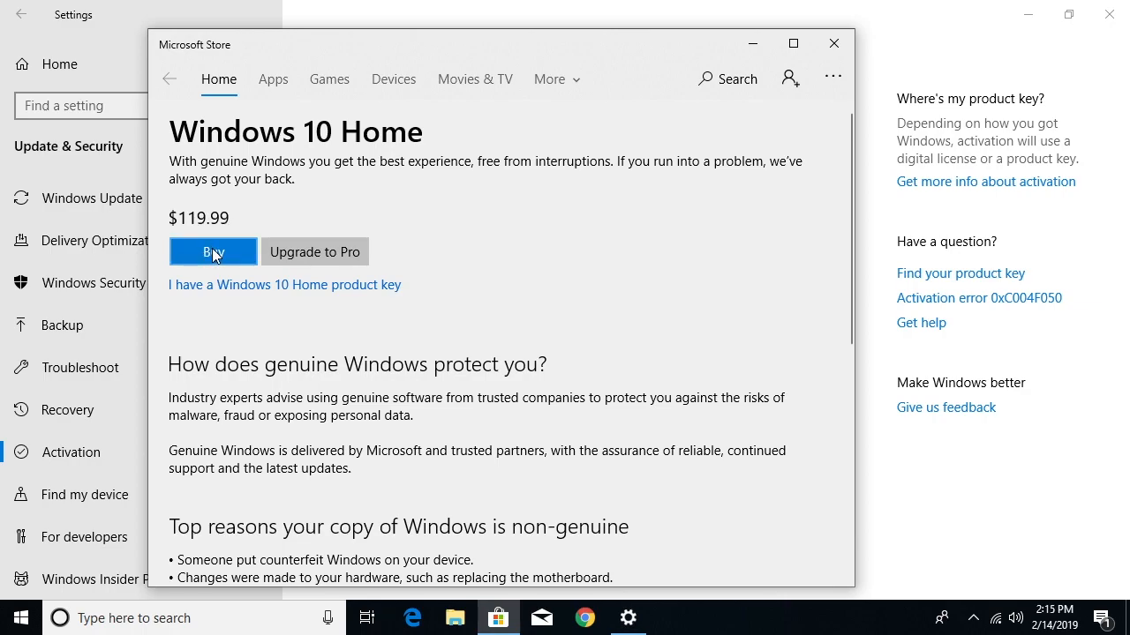
left_click(213, 252)
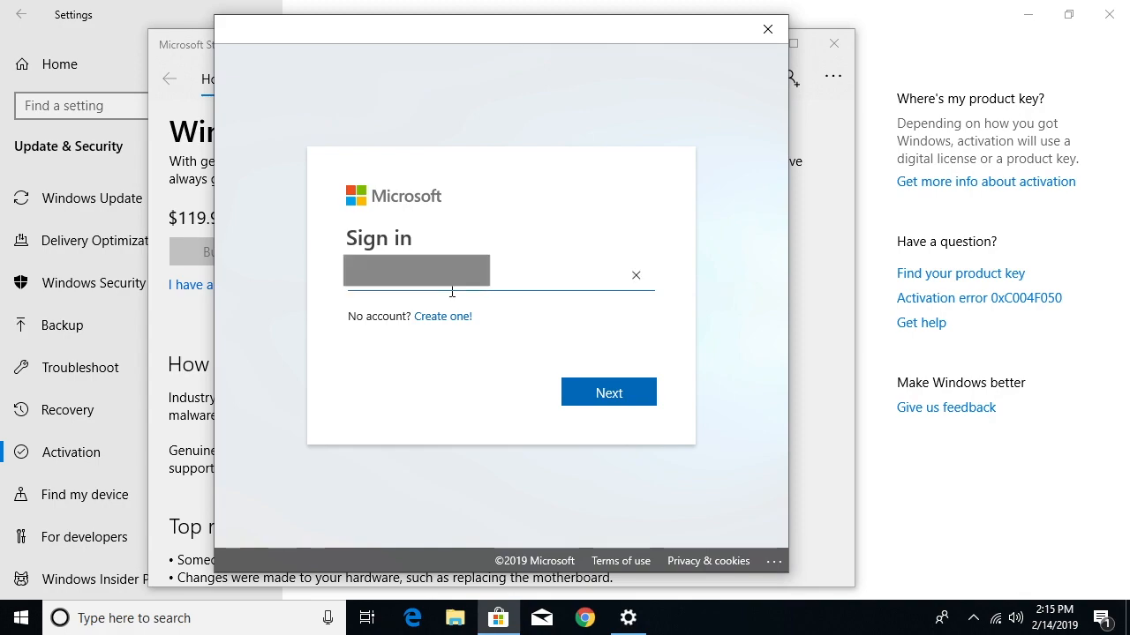
Sign in with the Microsoft account and password and allow its use across the device.
left_click(608, 392)
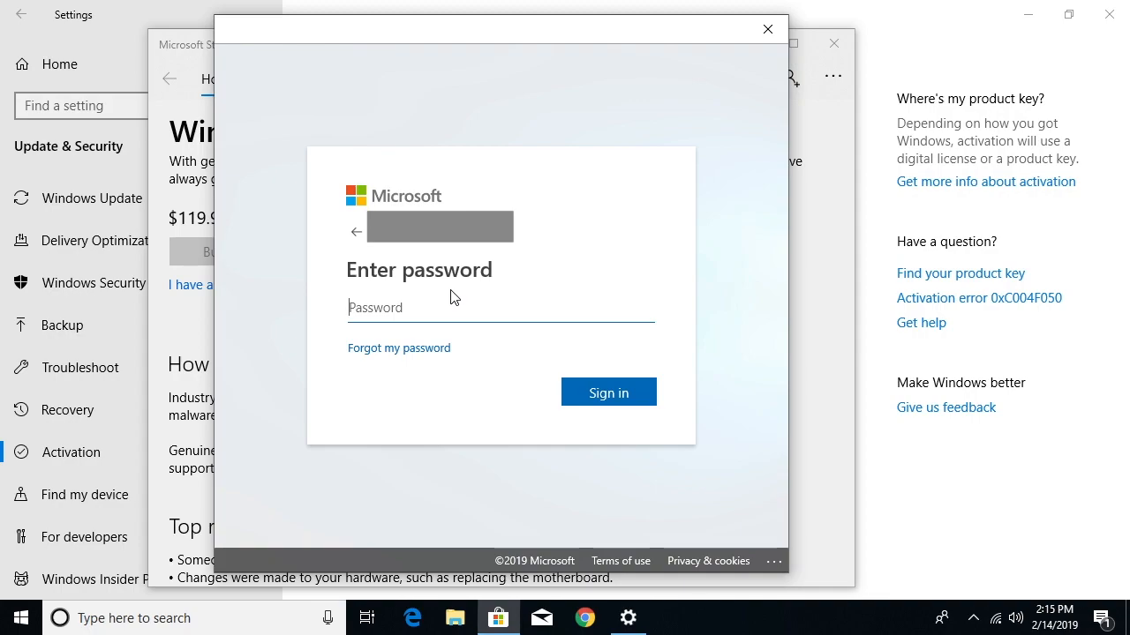
type("password")
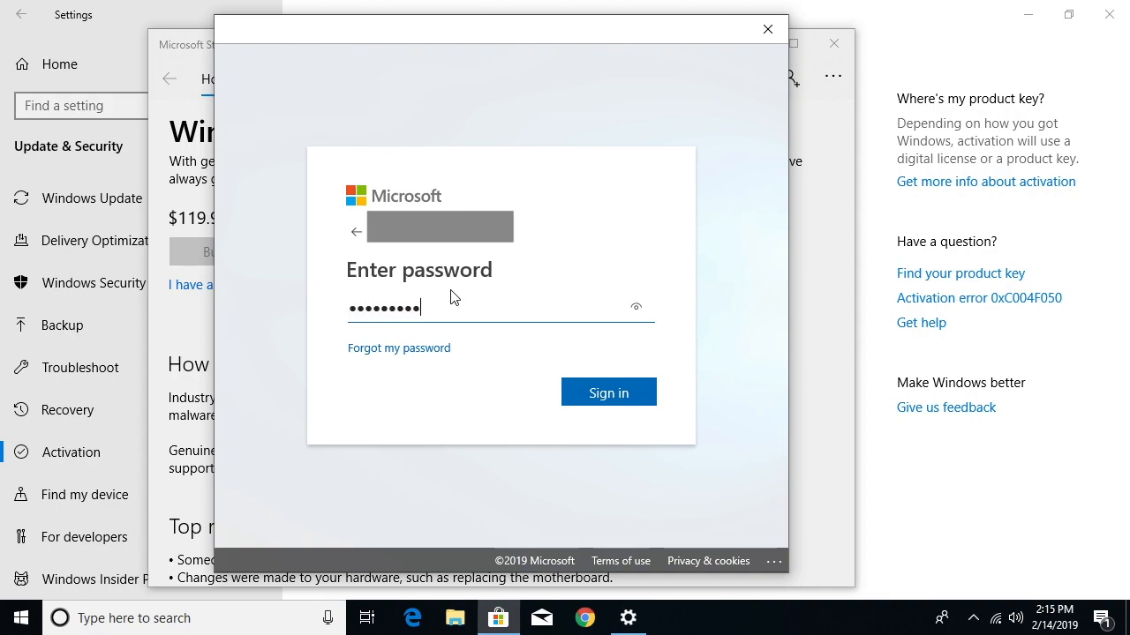
left_click(608, 392)
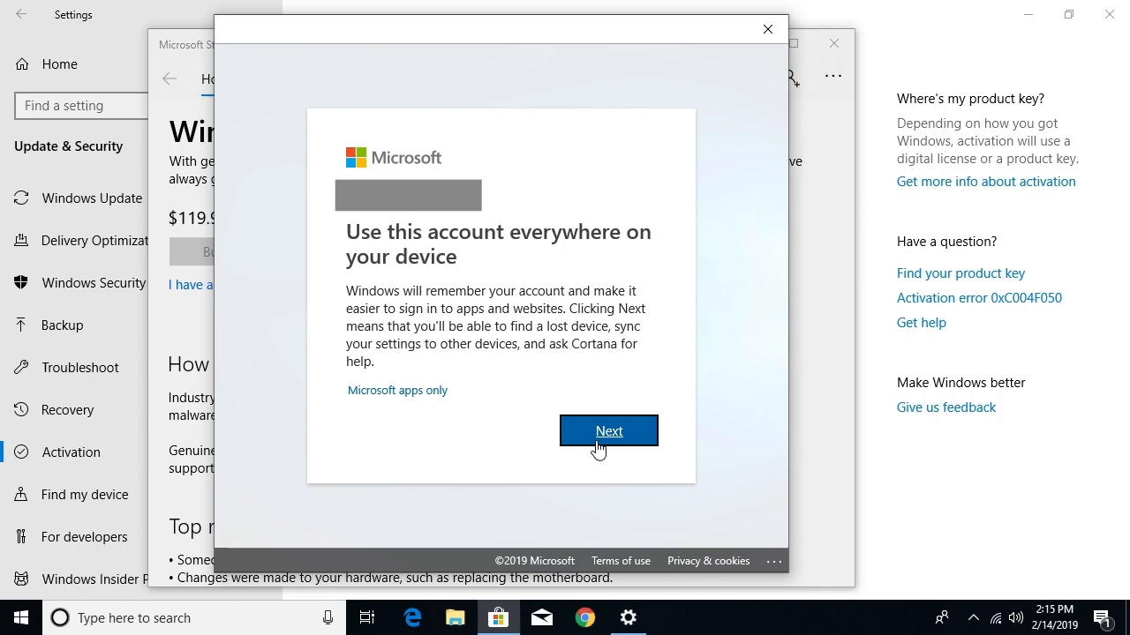
left_click(608, 431)
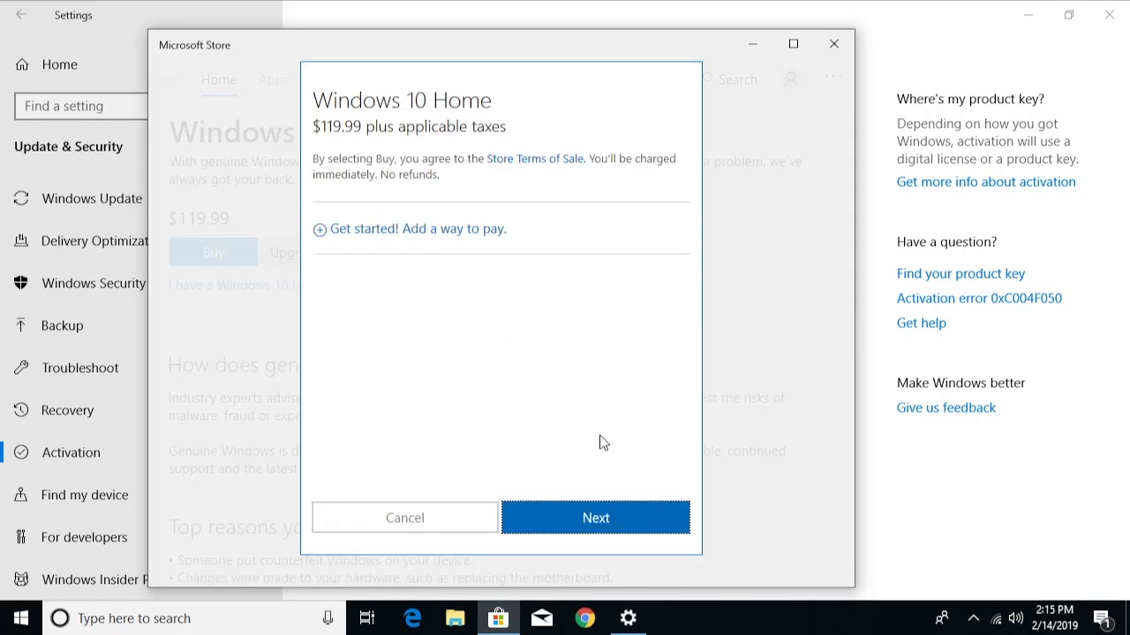
mouse_move(600, 434)
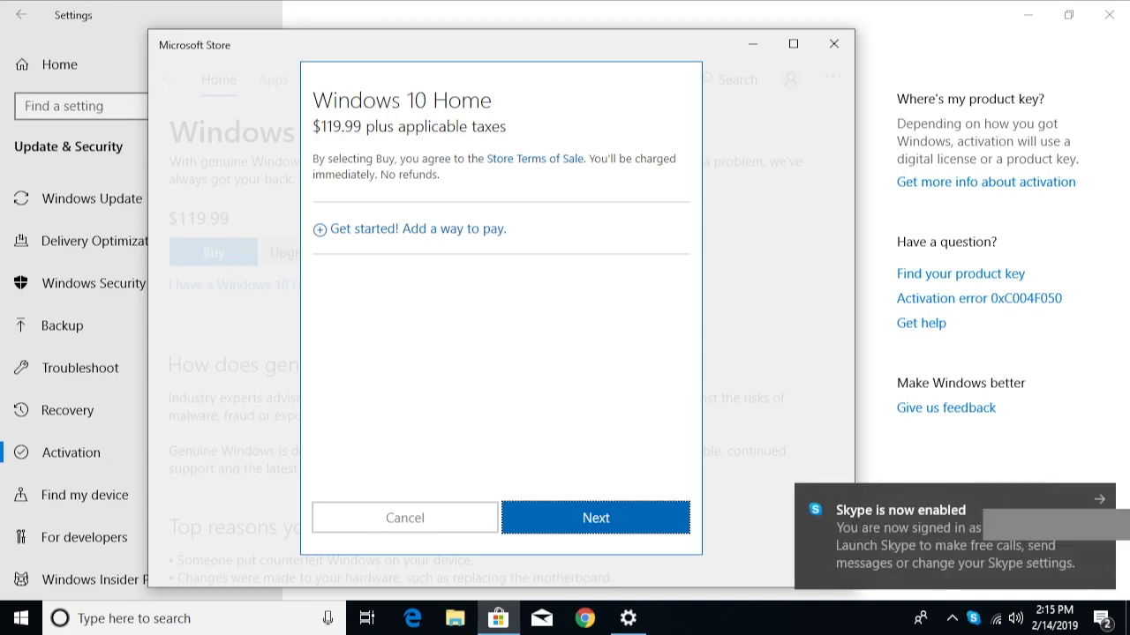
mouse_move(1099, 499)
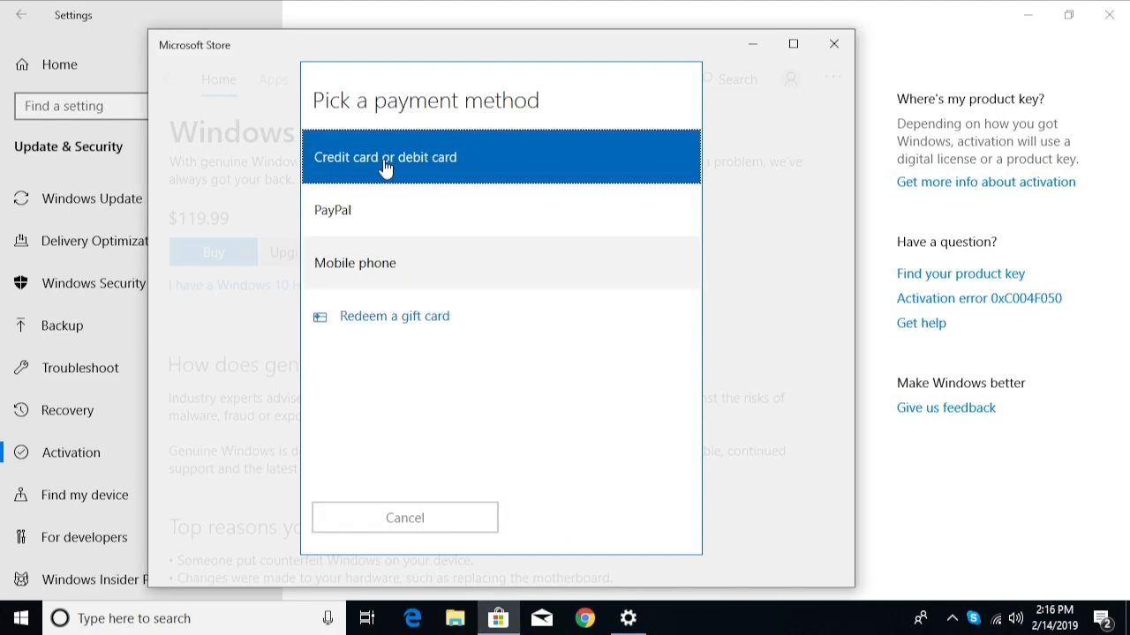
Save a credit or debit card with name and address as the payment method.
left_click(384, 157)
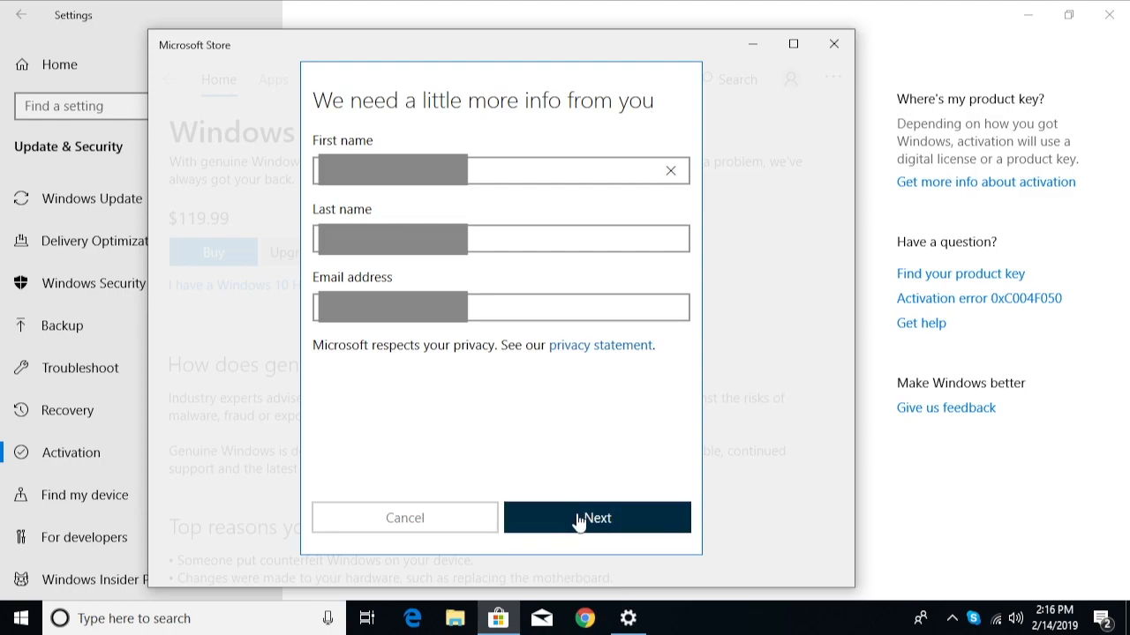
left_click(596, 517)
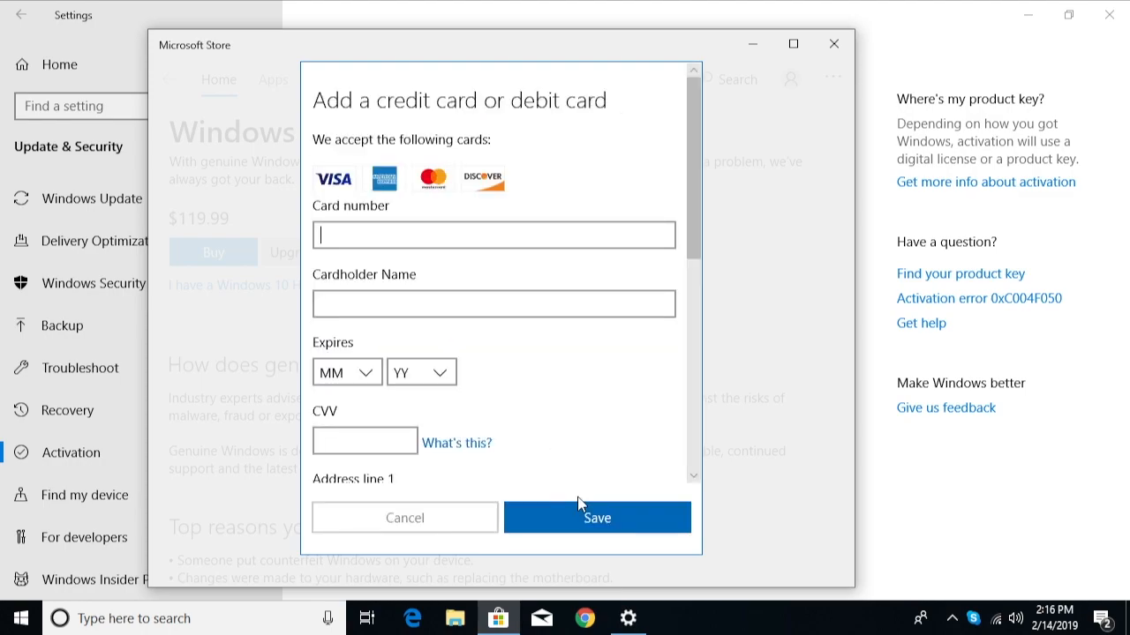
mouse_move(524, 530)
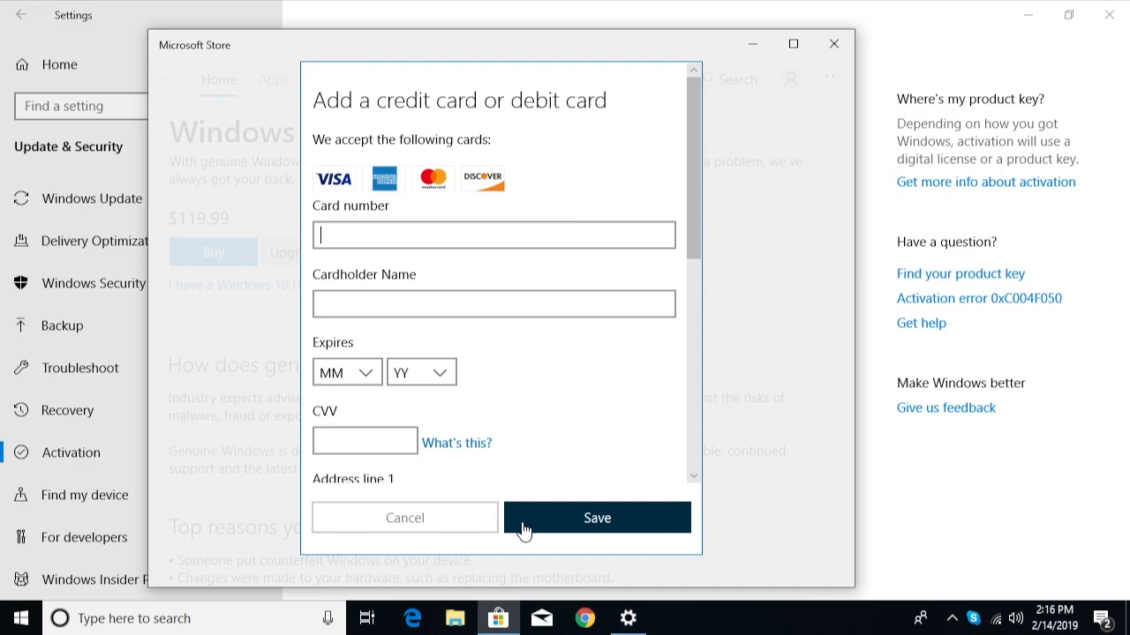
scroll("down", 3)
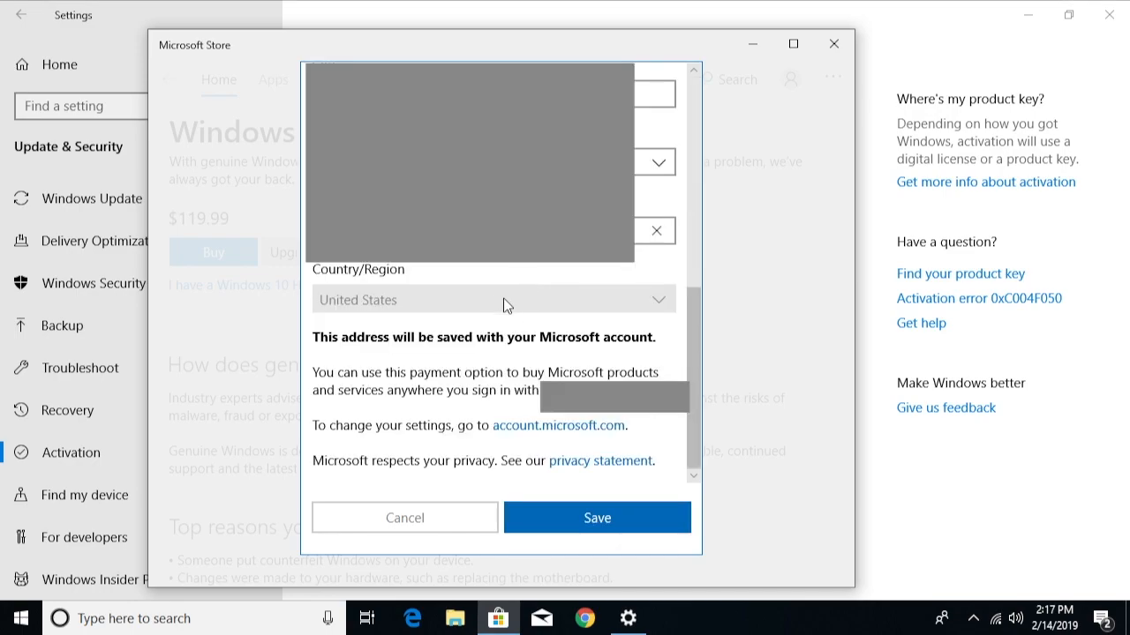
left_click(597, 517)
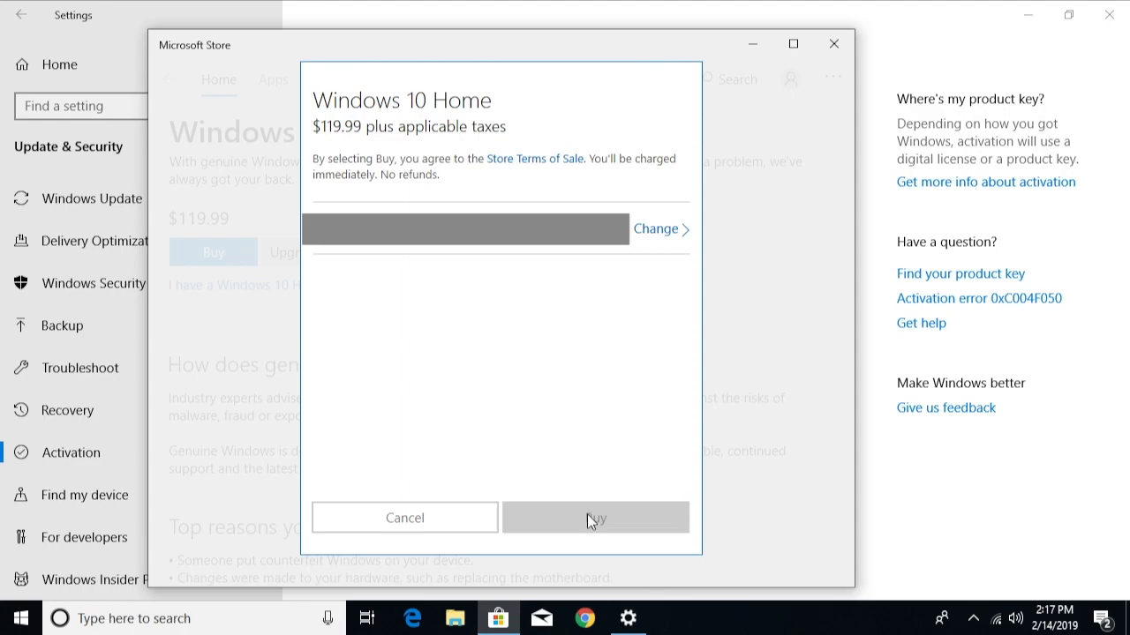
Buy Windows 10 Home, scroll through the confirmation, and close Microsoft Store.
left_click(596, 517)
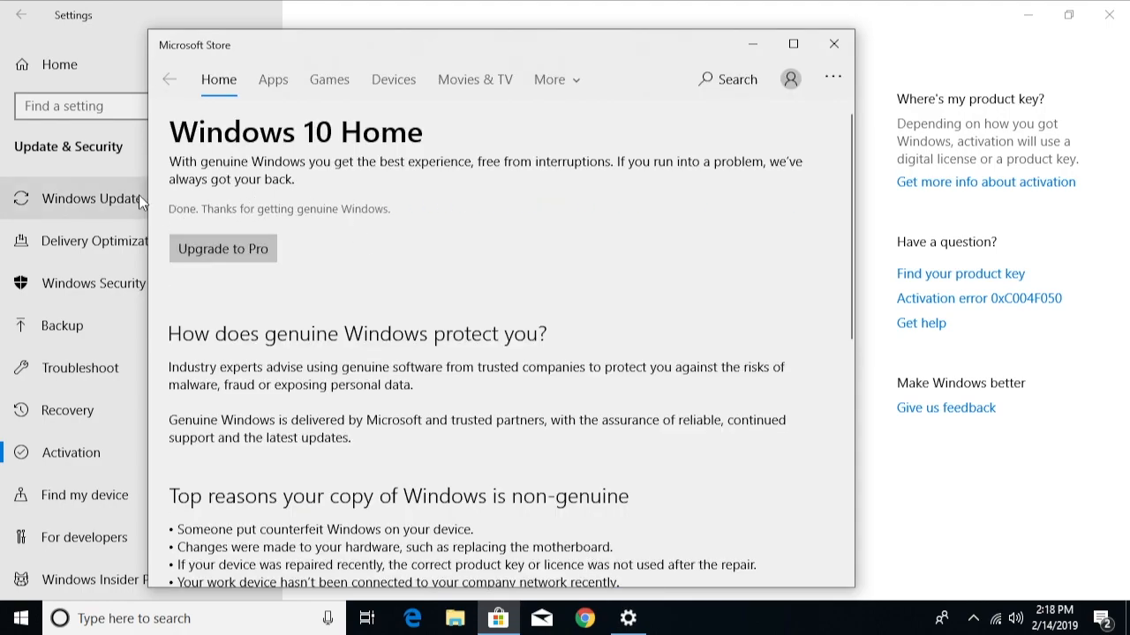
scroll("down", 3)
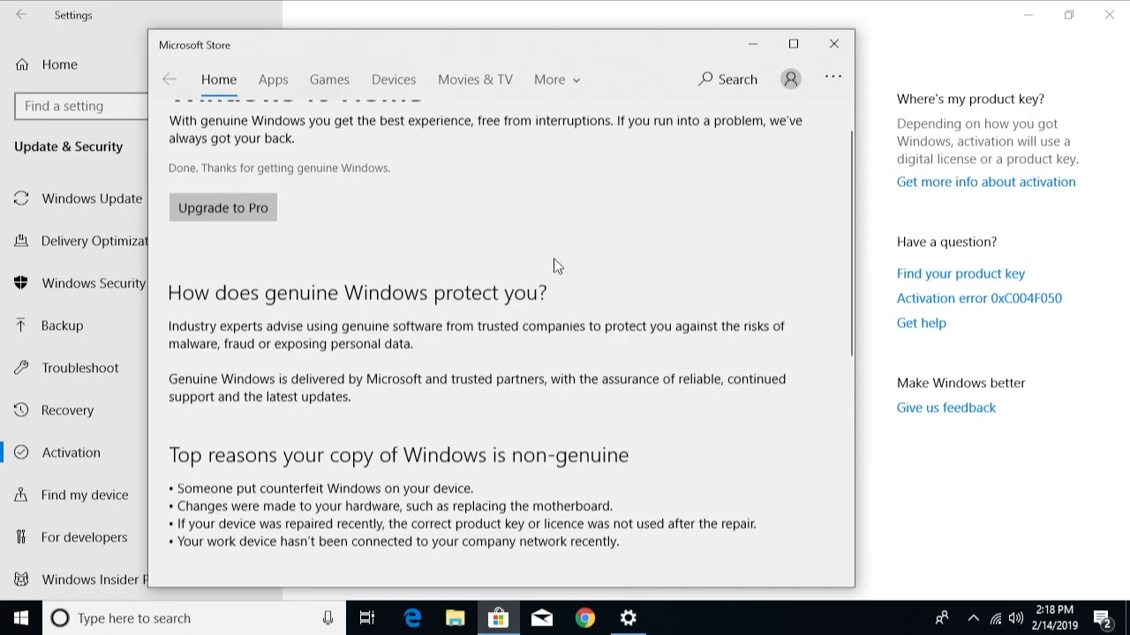
scroll("down", 3)
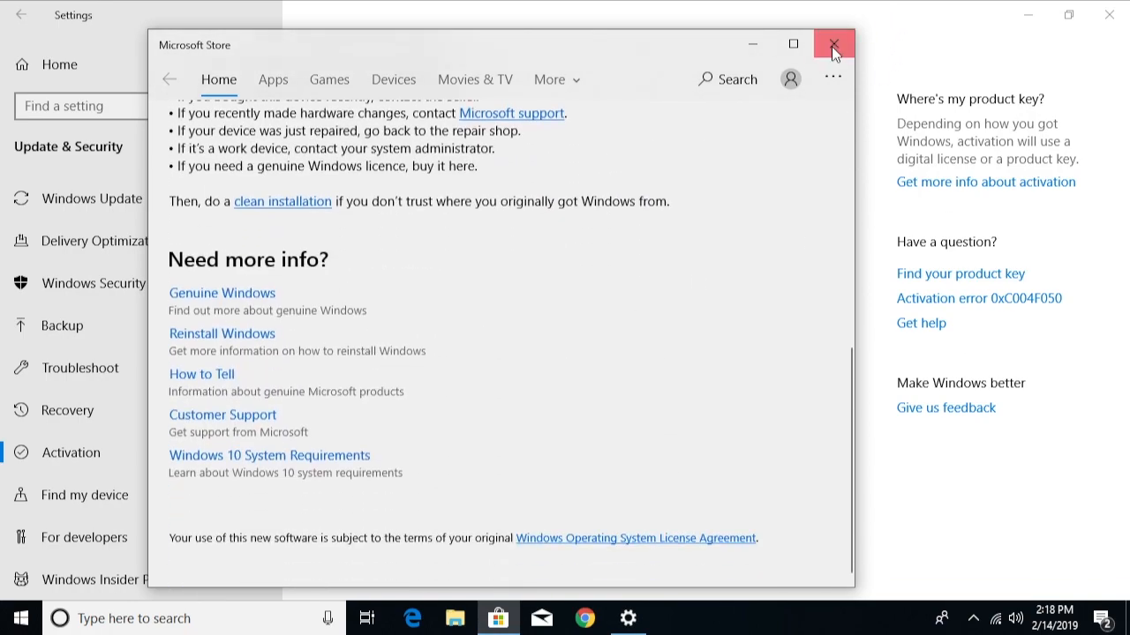
left_click(833, 44)
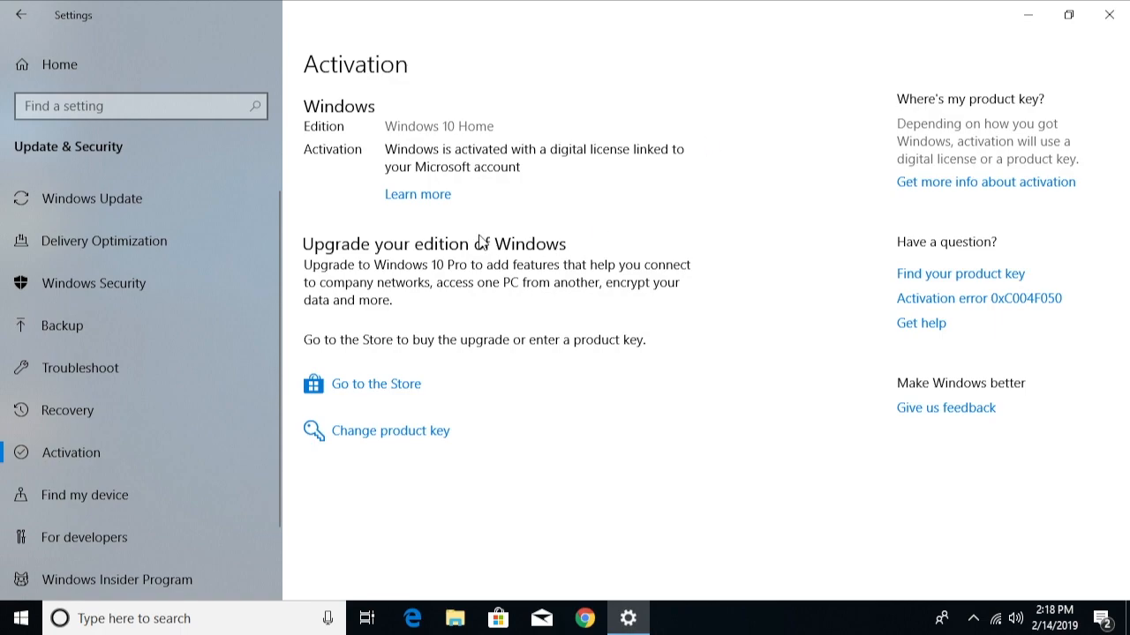
mouse_move(531, 165)
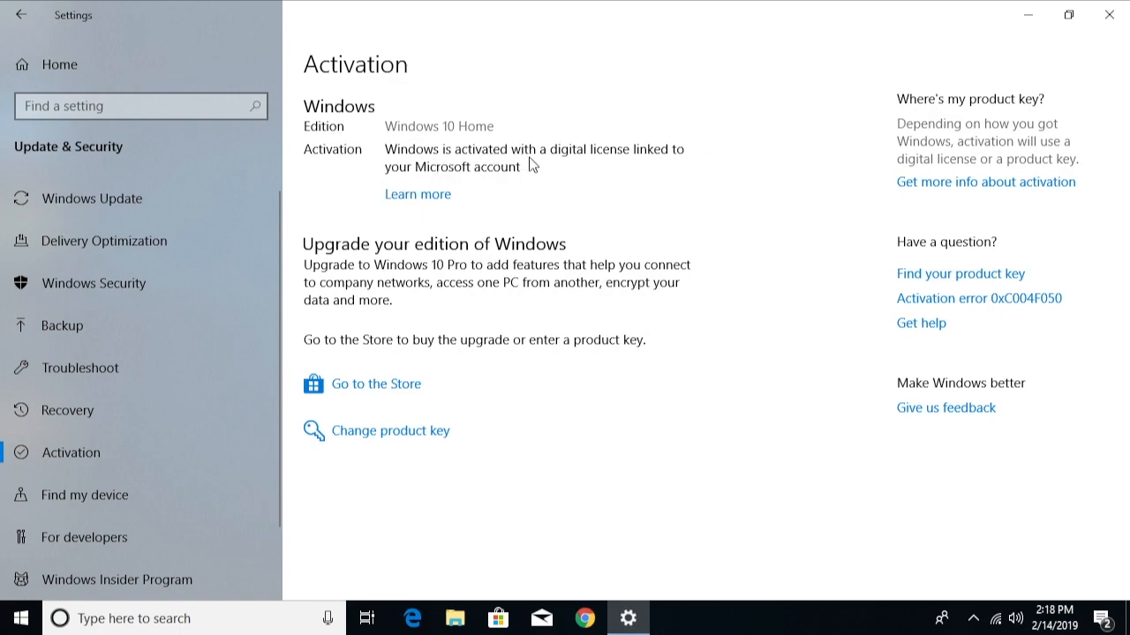
mouse_move(398, 177)
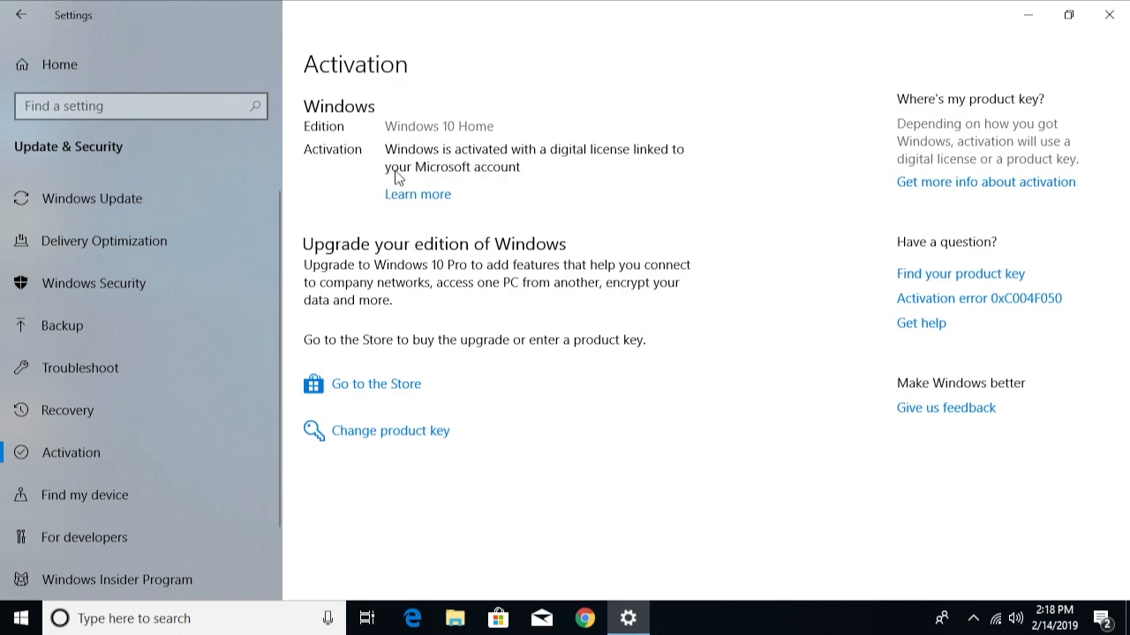